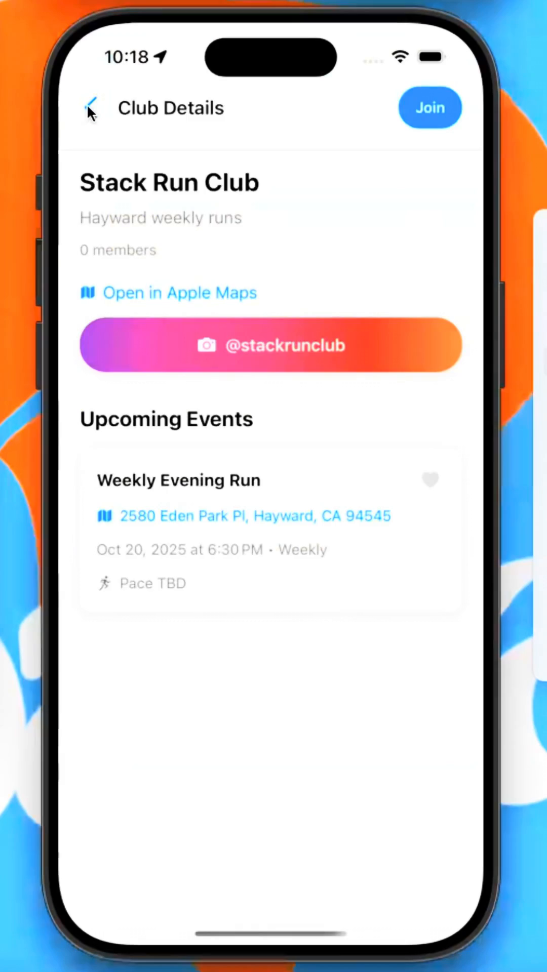
Leave Stack Run Club details and return to the Clubs list.
left_click(90, 107)
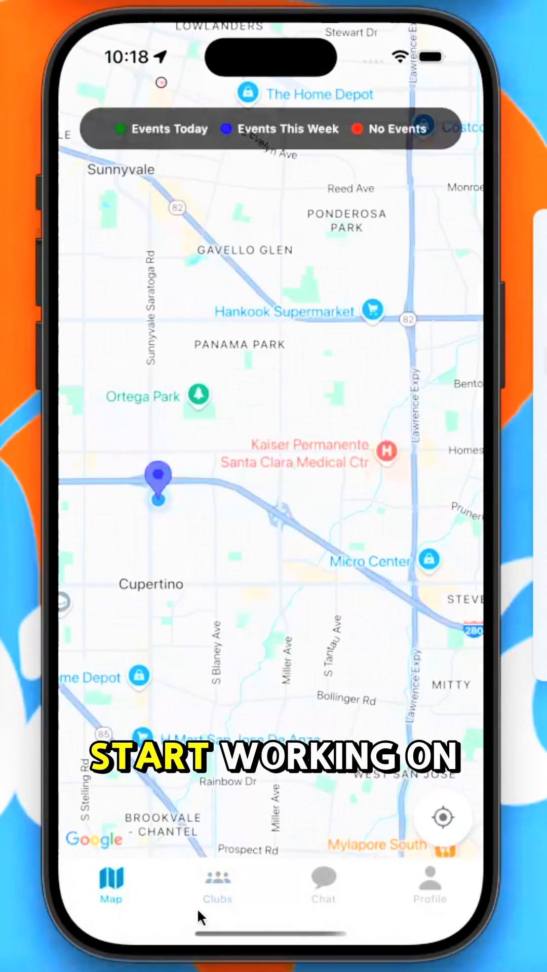
left_click(322, 887)
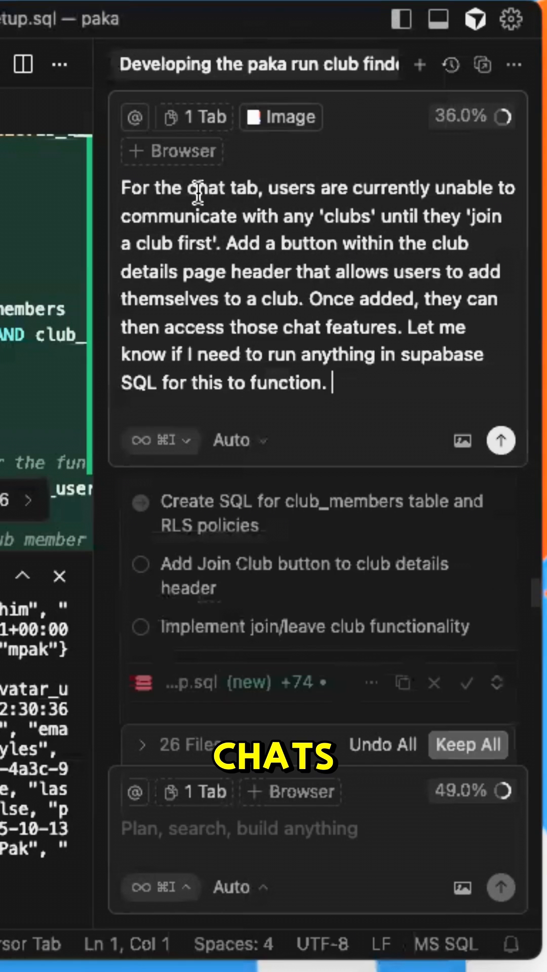
Submit the request for a Join button on club details to the assistant.
left_click(499, 440)
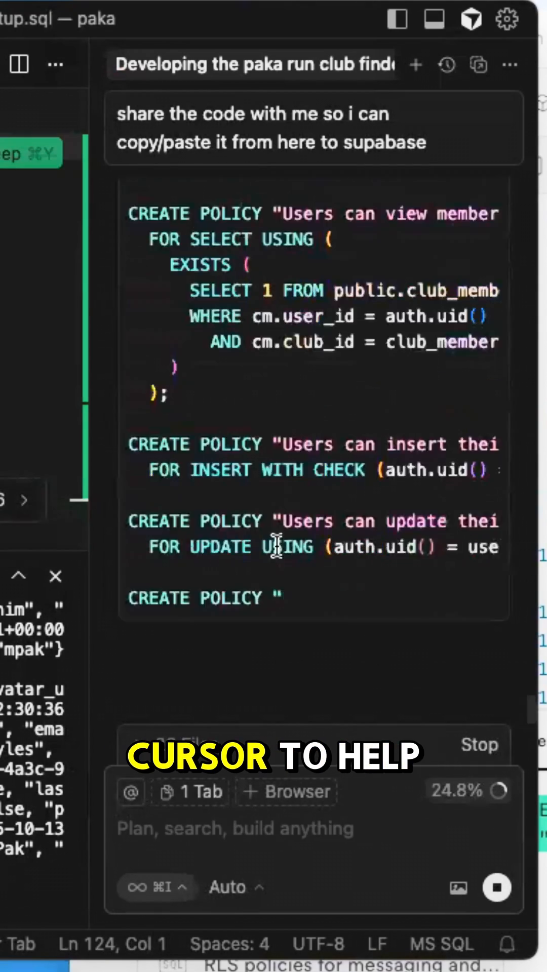
Review the assistant's SQL policies and trigger reply, ready to send a new message.
scroll("down", 3)
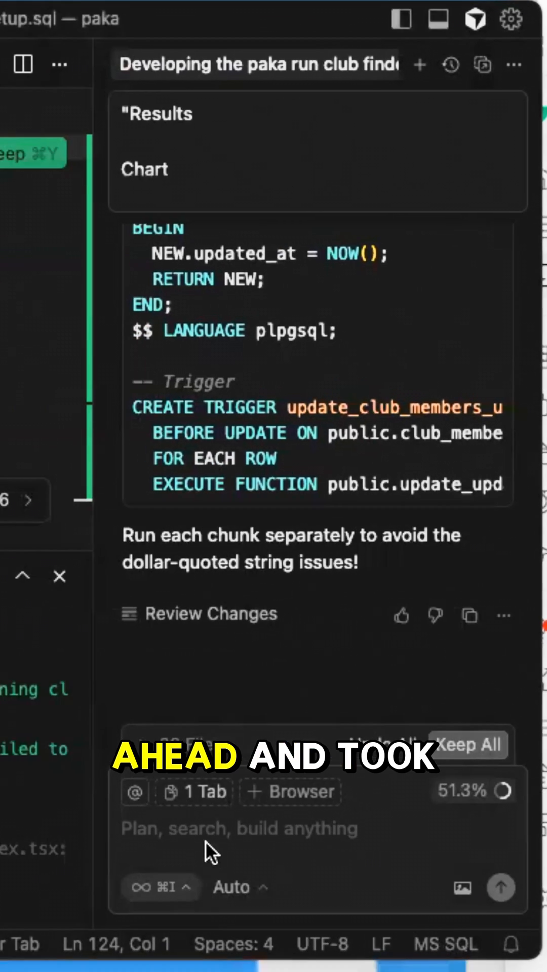
left_click(500, 887)
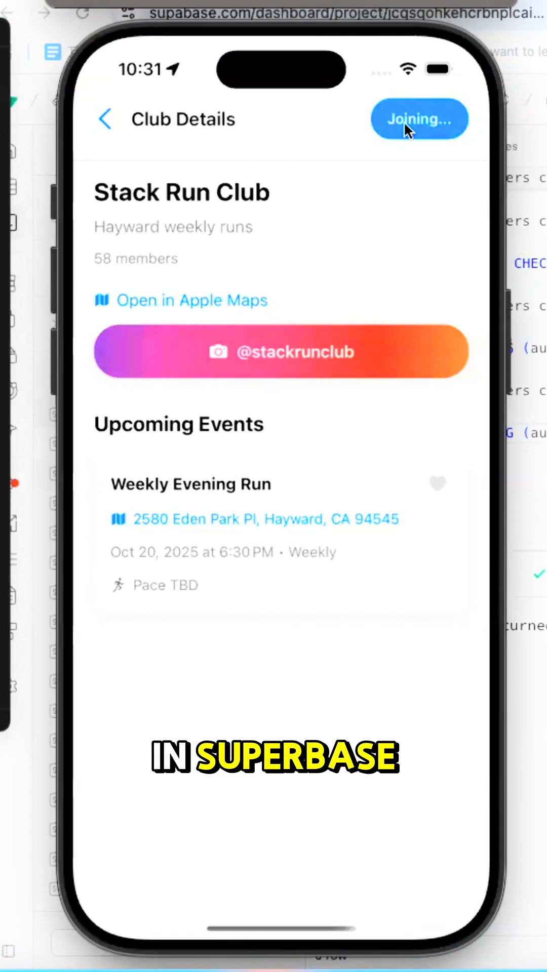
Join Stack Run Club from its details screen in the simulator.
left_click(105, 119)
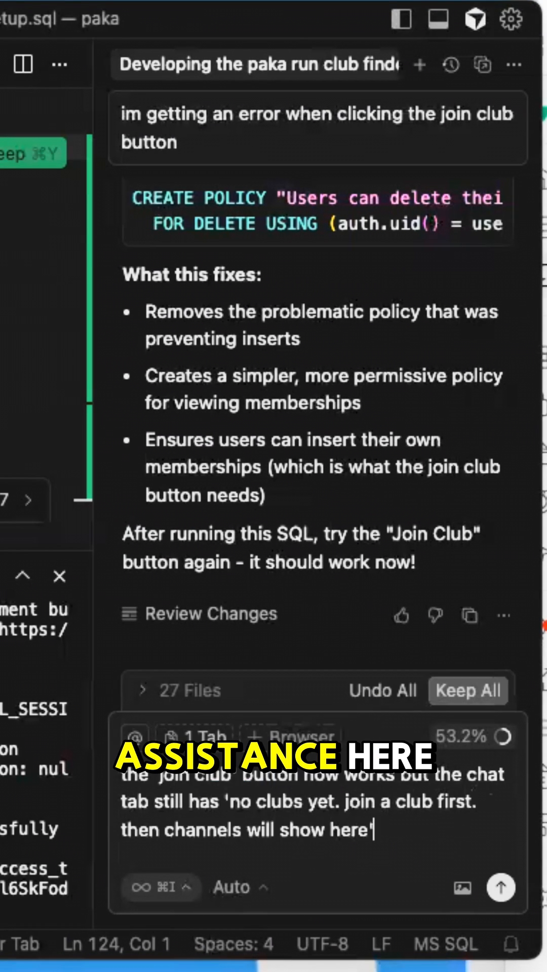
Send the follow-up that joining works but the chat tab lists no clubs.
left_click(499, 887)
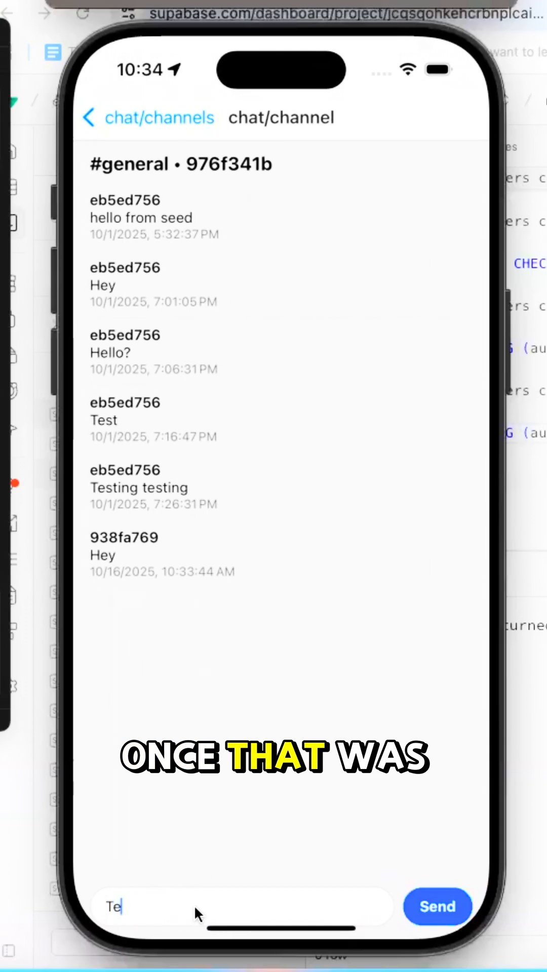
Post "Testing a message. Here" to the #general channel.
type("Testing a message. Her")
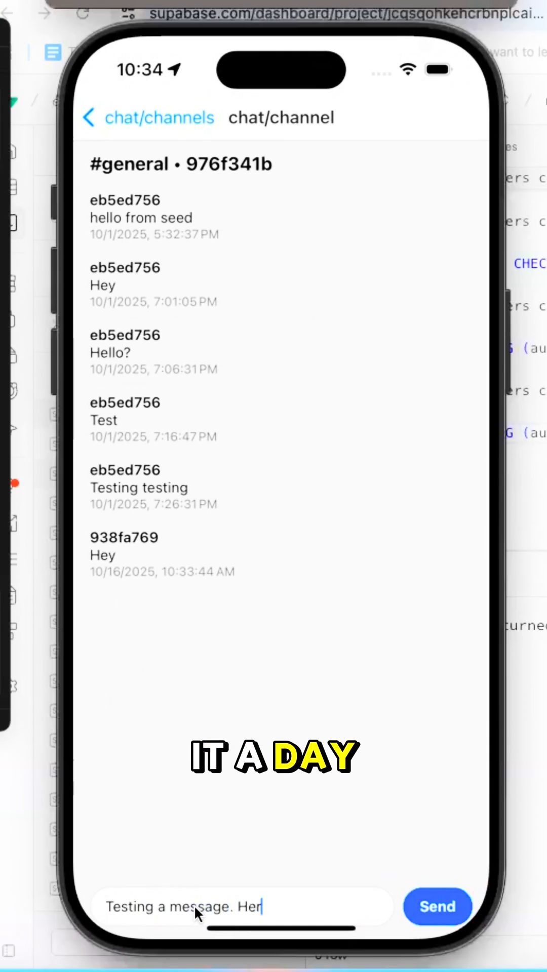
left_click(438, 906)
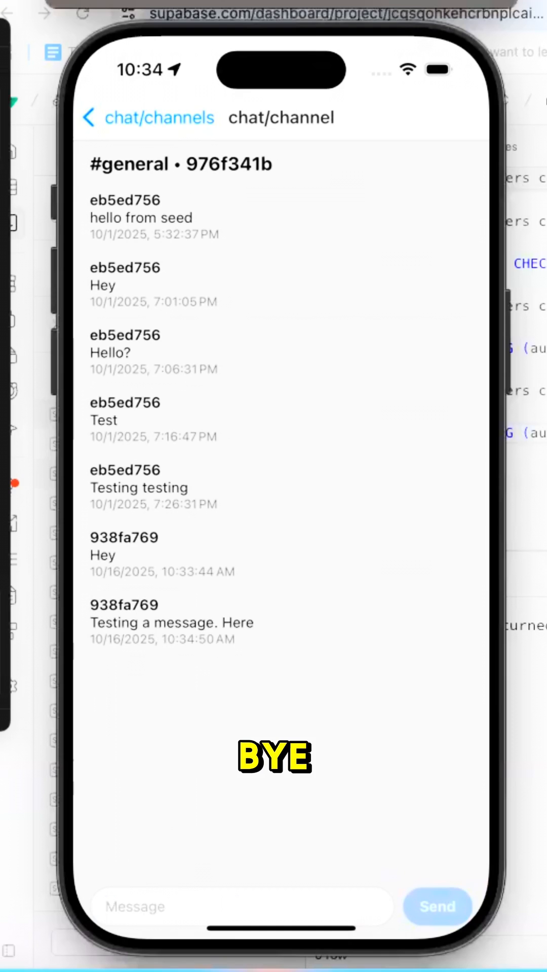